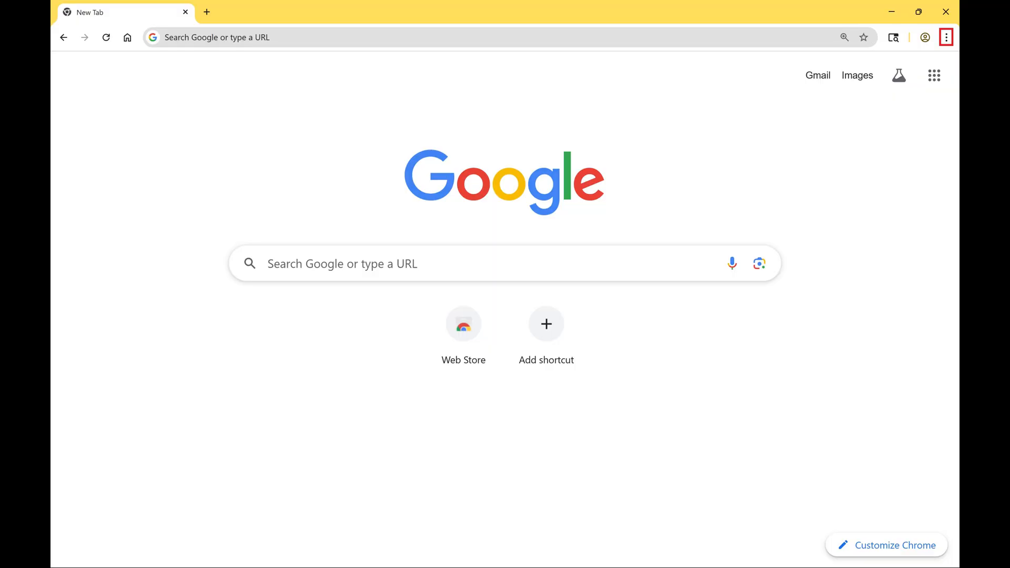
- Reach Chrome's Settings page from the three-dot main menu
click(946, 37)
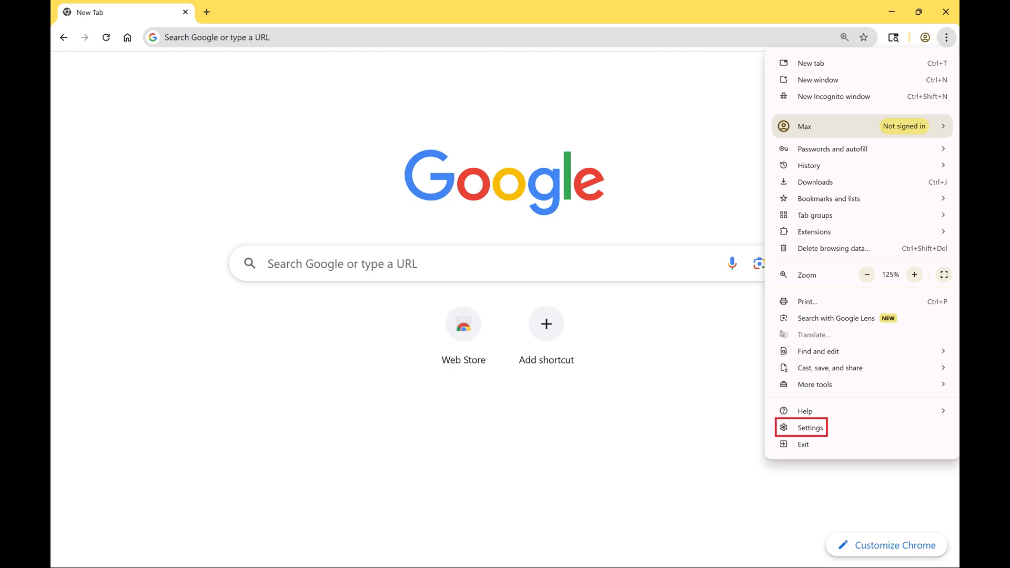
click(811, 427)
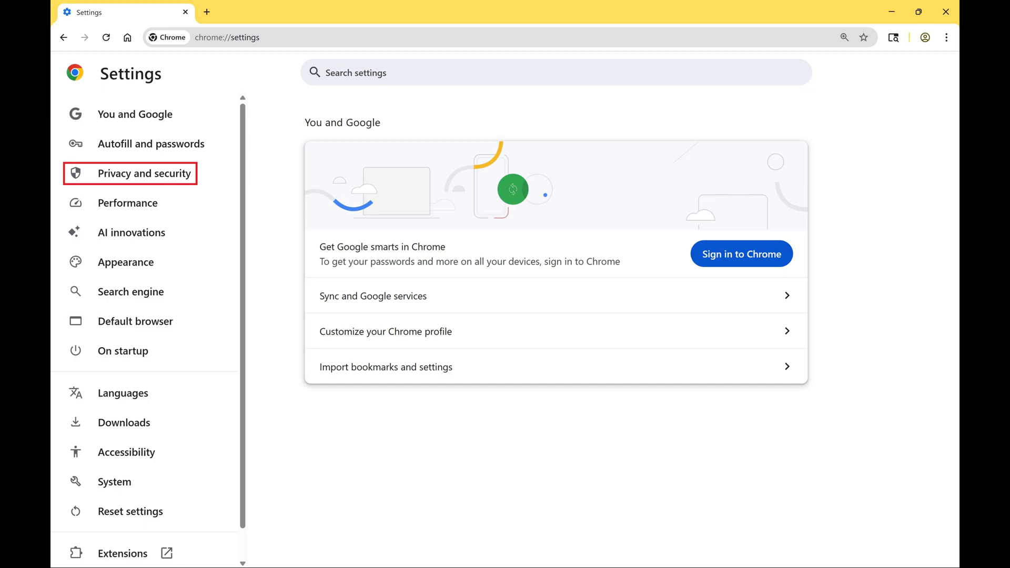
- Go to Privacy and security and into the Third-party cookies settings
click(144, 173)
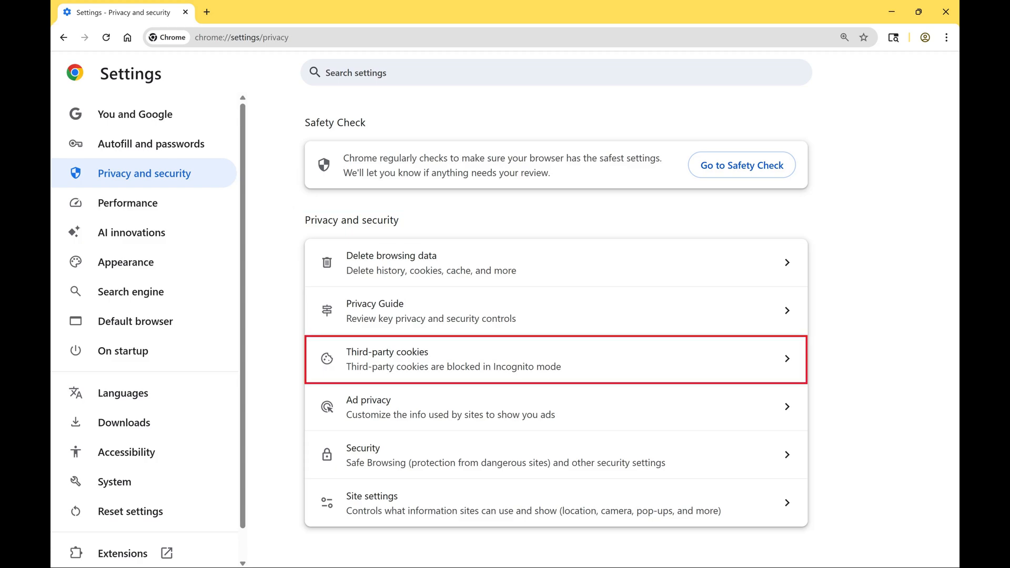
click(556, 359)
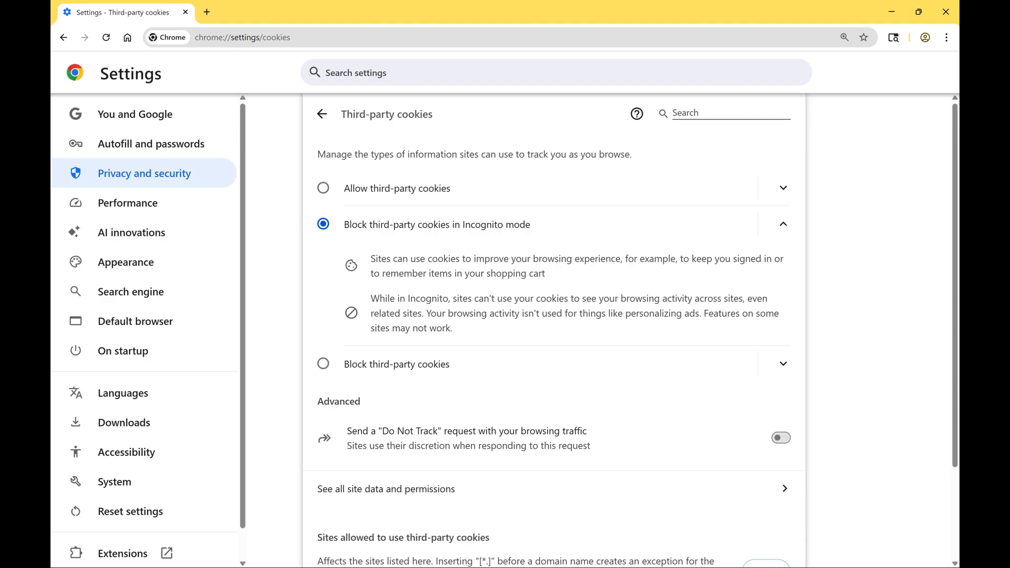
- Select Block third-party cookies and turn off related-sites group activity sharing
click(323, 364)
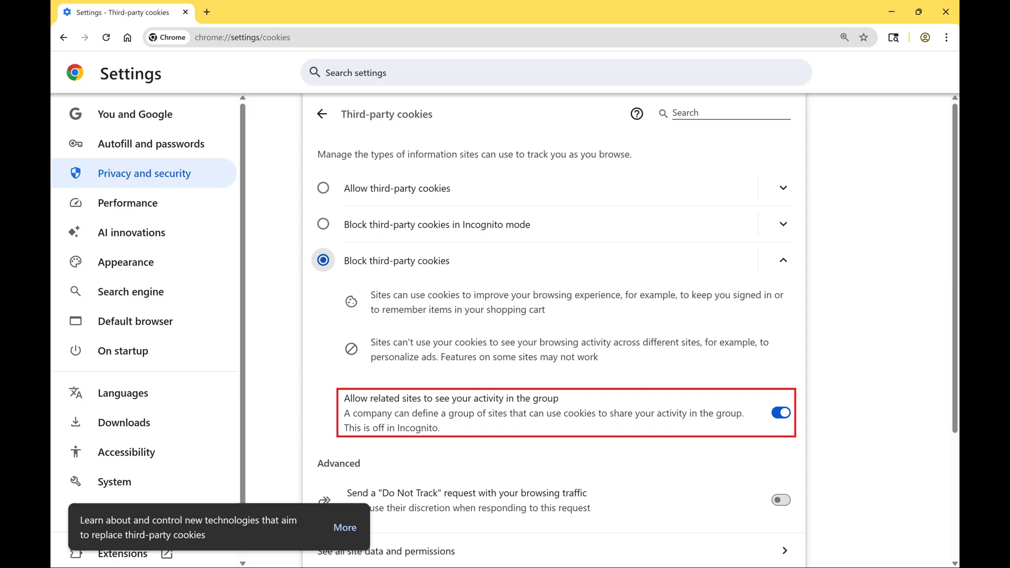
click(780, 412)
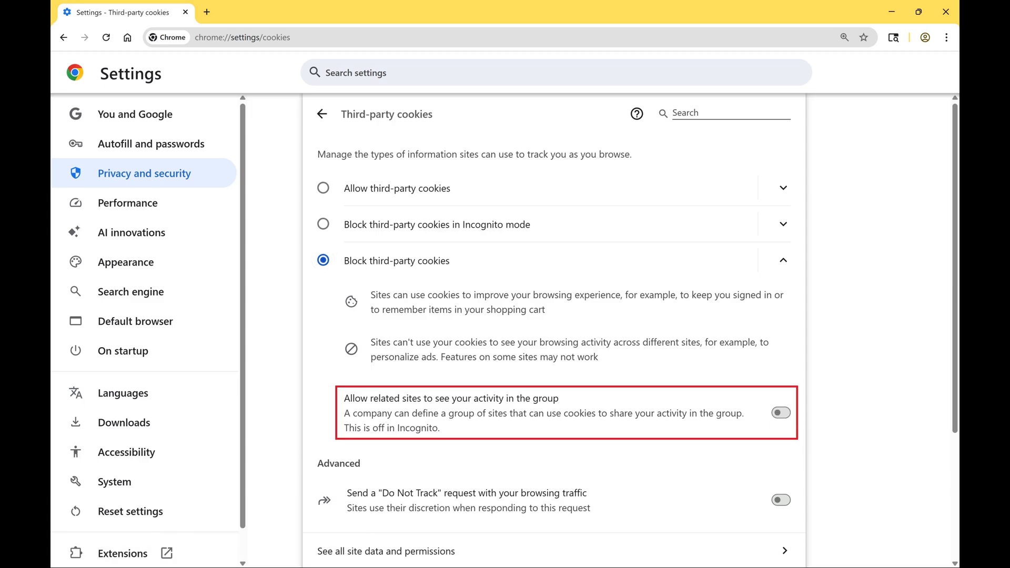